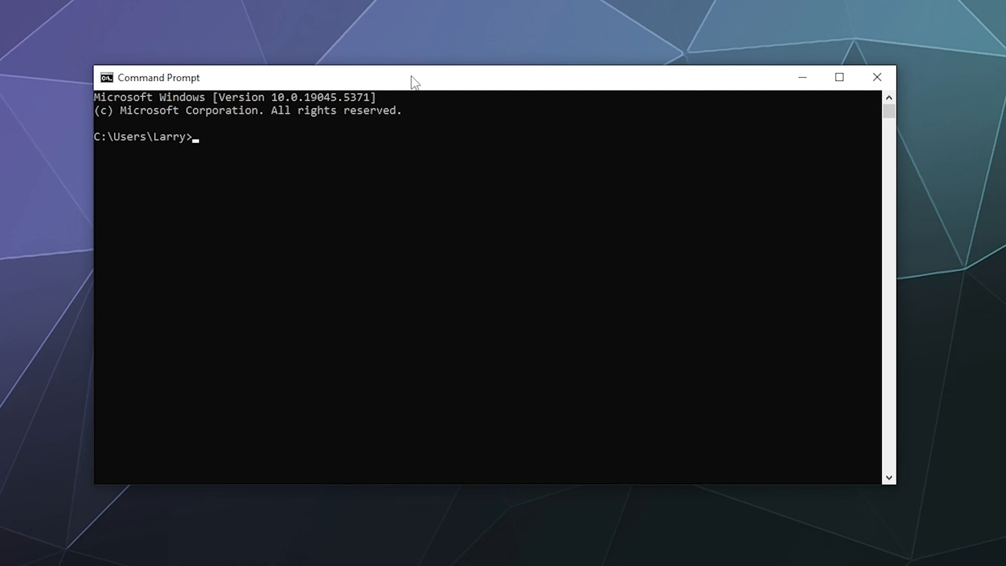
Run winget upgrade to list Password Safe, Dokan Library and Discord as upgradable
{"action": "type", "text": "wing"}
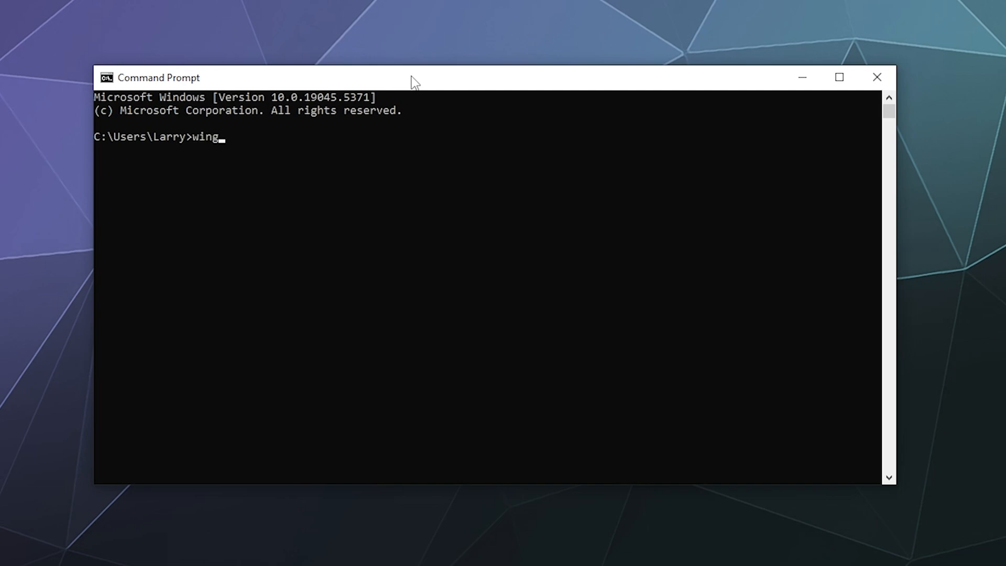
{"action": "type", "text": "et upgrade"}
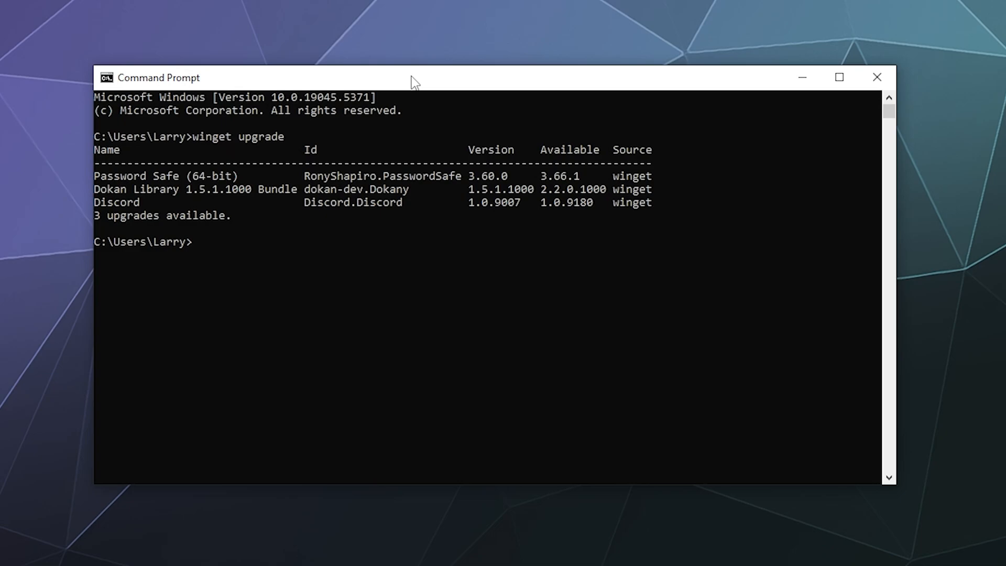
Run 'winget upgrade --all' to upgrade every package with an available update
{"action": "type", "text": "w"}
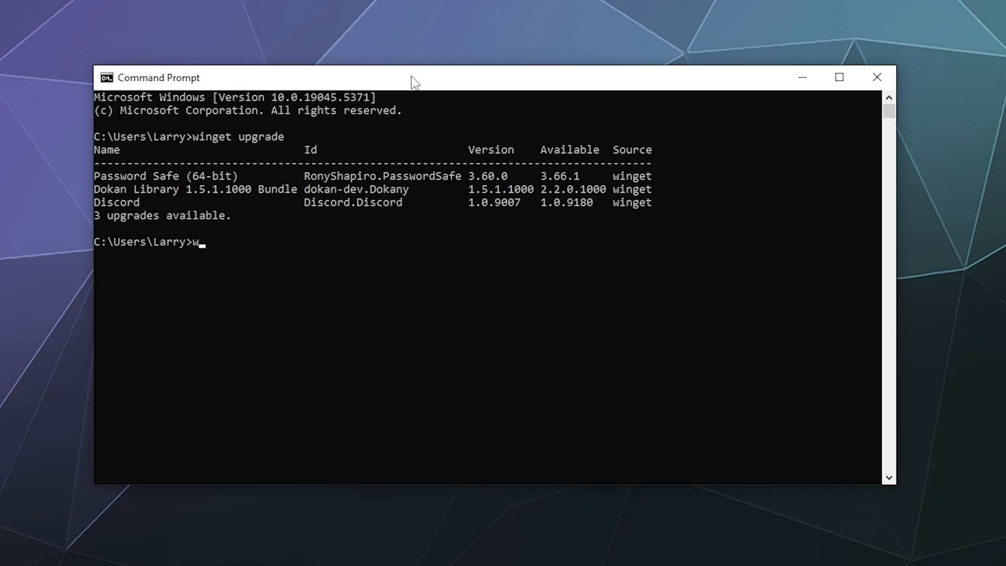
{"action": "type", "text": "inget upgrad"}
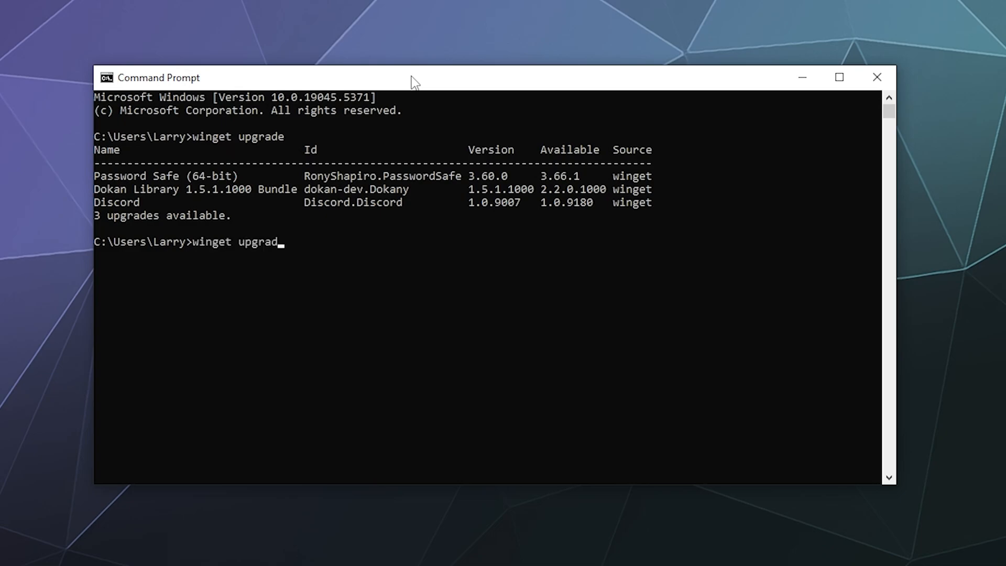
{"action": "type", "text": "--"}
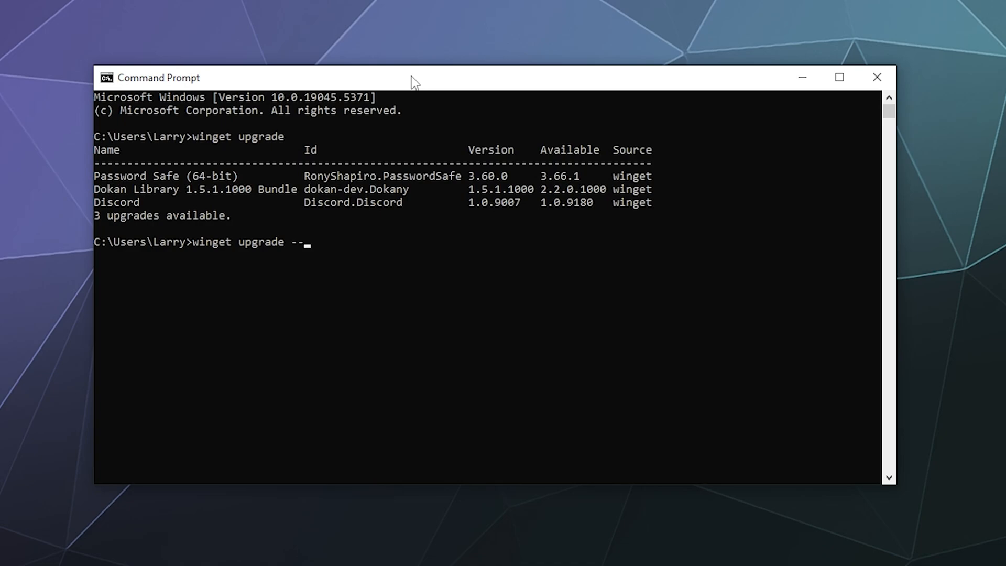
{"action": "type", "text": "all"}
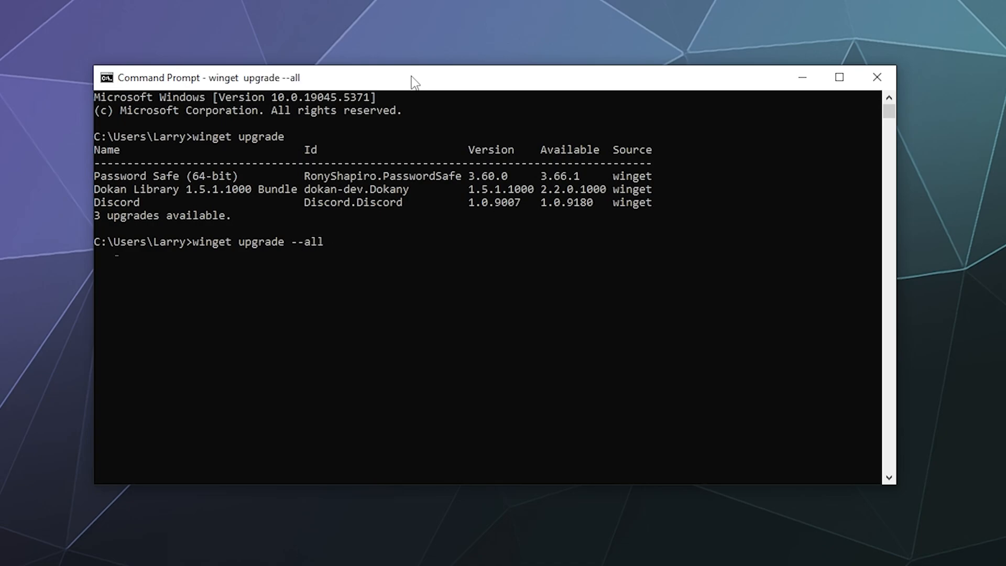
{"action": "key", "text": "enter"}
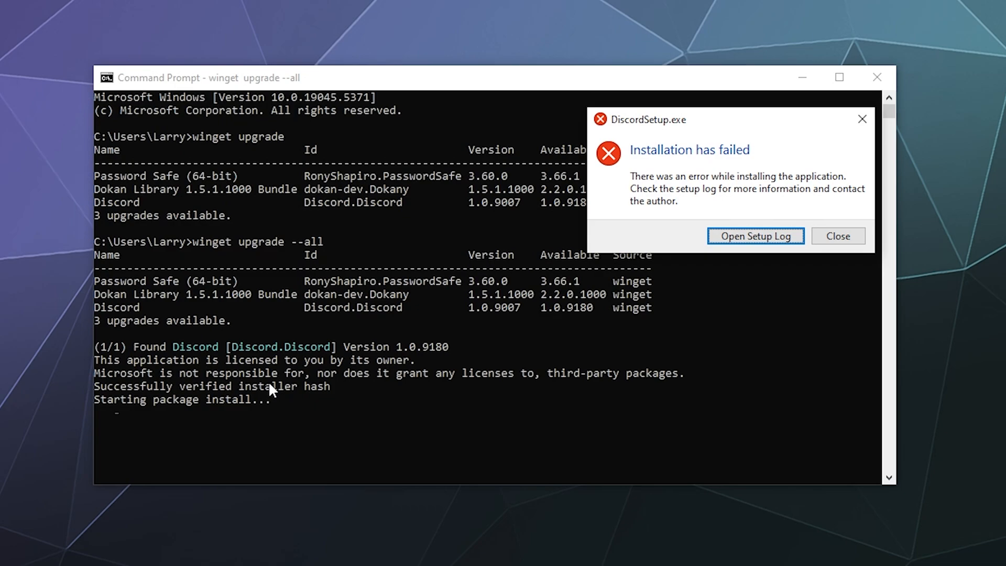
{"action": "mouse_move", "coordinate": [273, 382]}
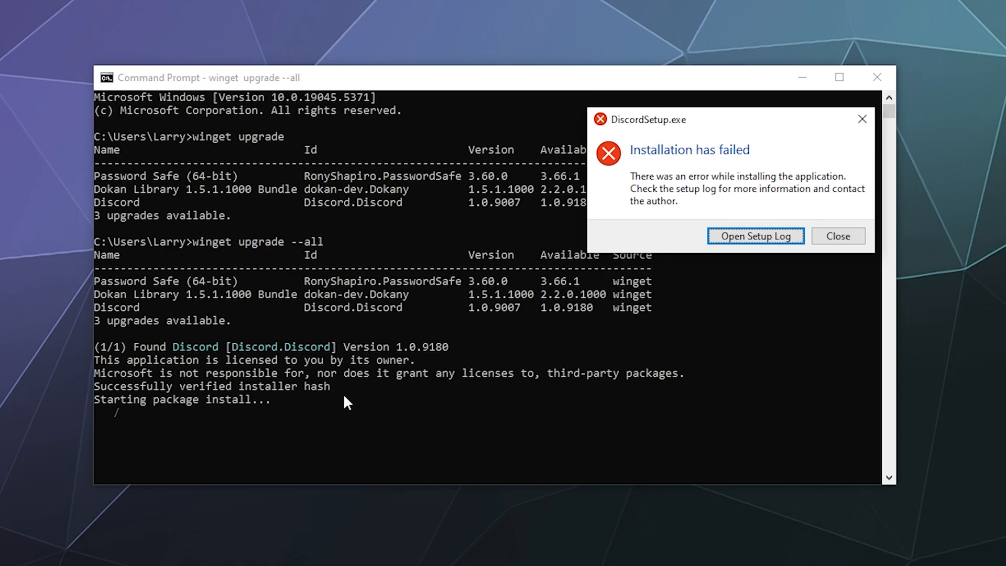
{"action": "mouse_move", "coordinate": [485, 371]}
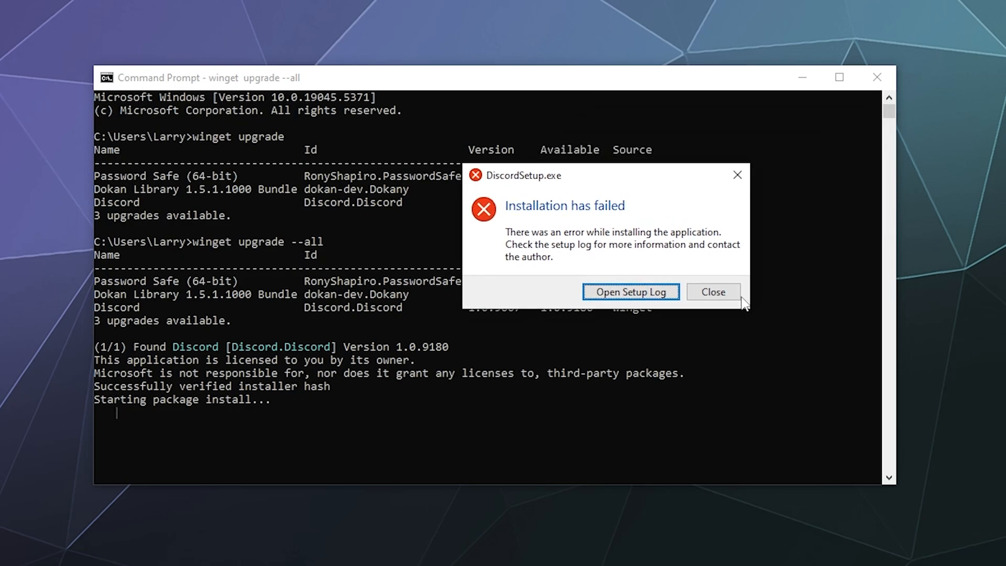
Close the Discord setup failure dialog so the upgrade run finishes
{"action": "left_click", "coordinate": [712, 292]}
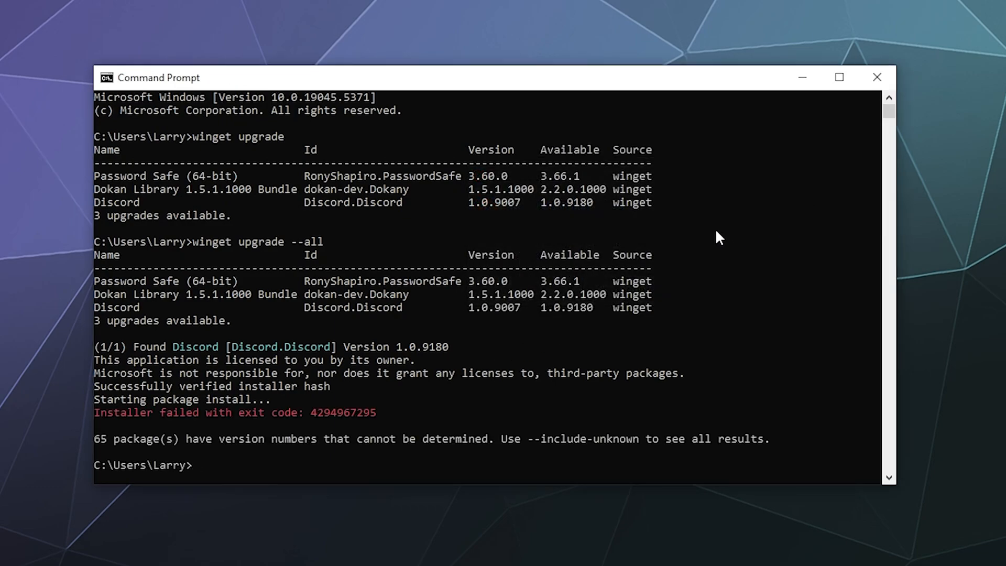
{"action": "mouse_move", "coordinate": [69, 453]}
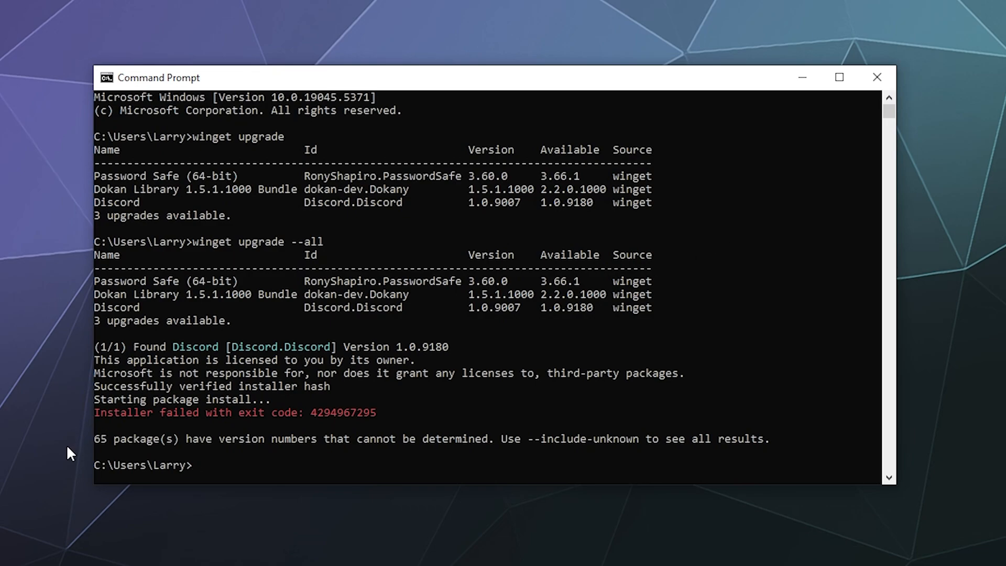
{"action": "mouse_move", "coordinate": [296, 449]}
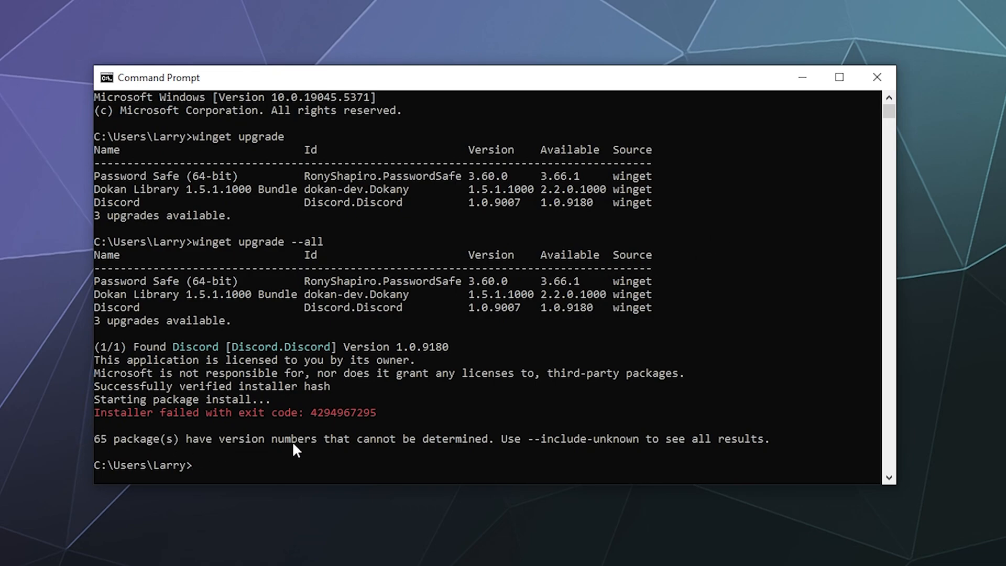
{"action": "mouse_move", "coordinate": [481, 447]}
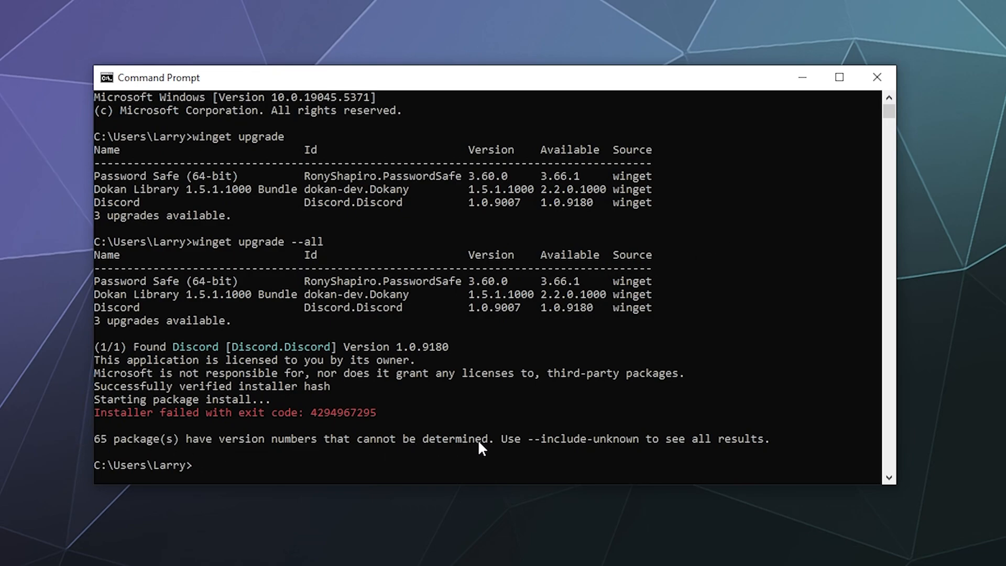
{"action": "mouse_move", "coordinate": [669, 447]}
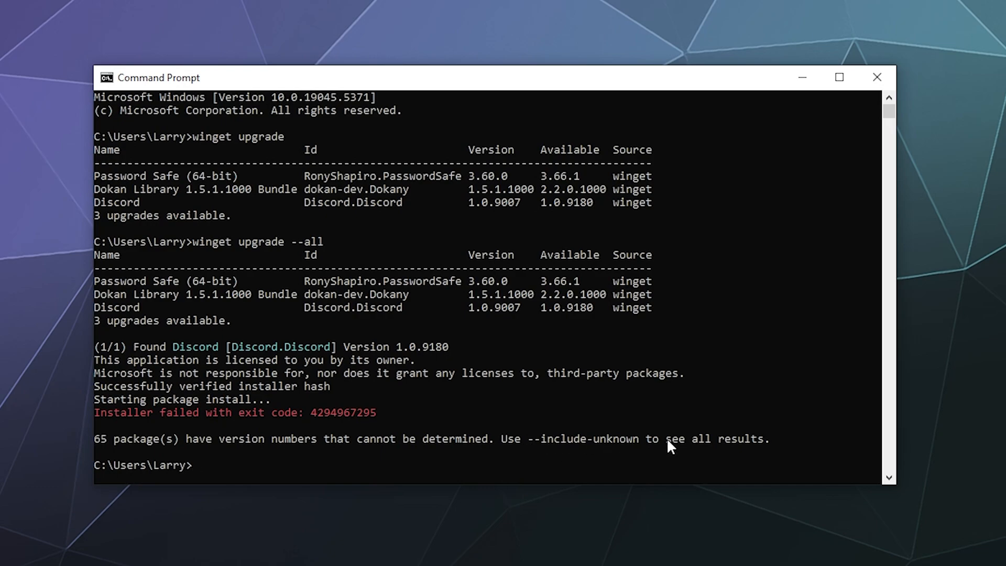
{"action": "mouse_move", "coordinate": [798, 445]}
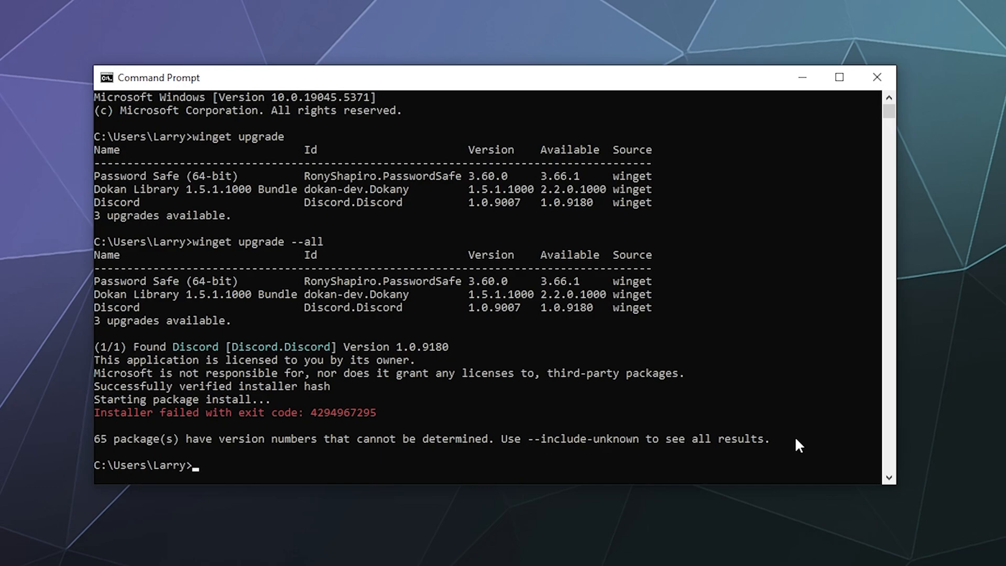